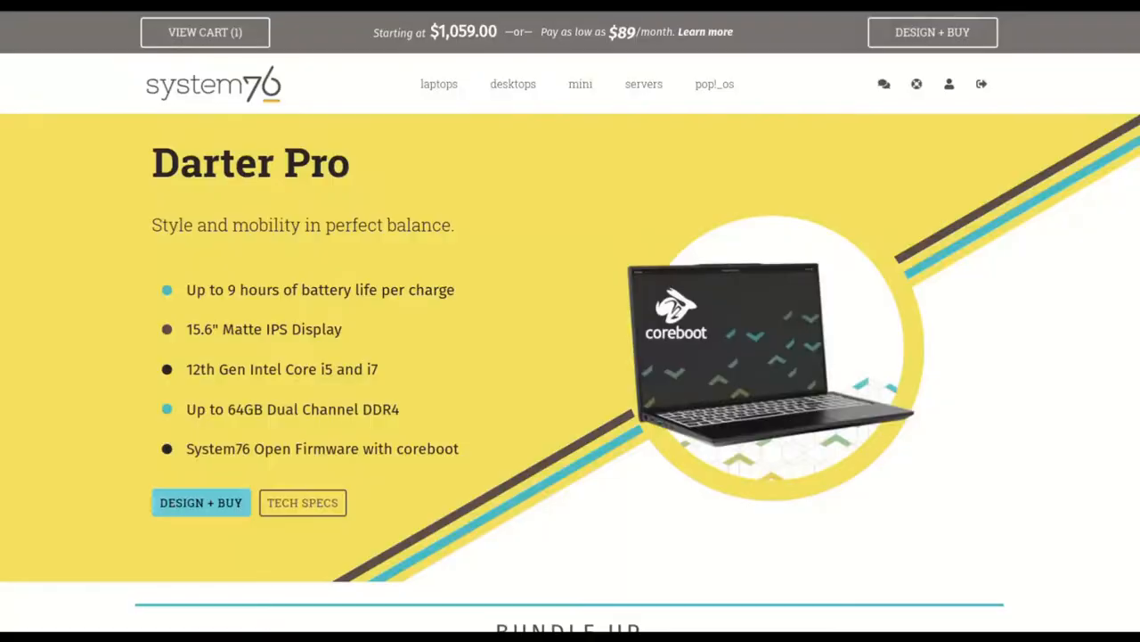
scroll(down, 3)
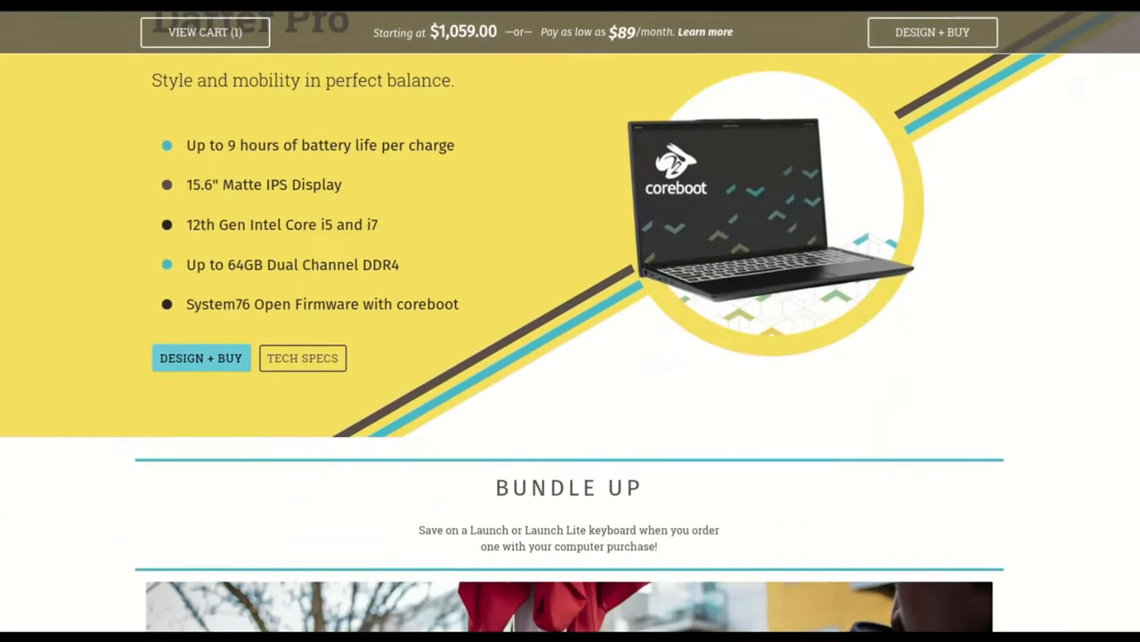
scroll(down, 3)
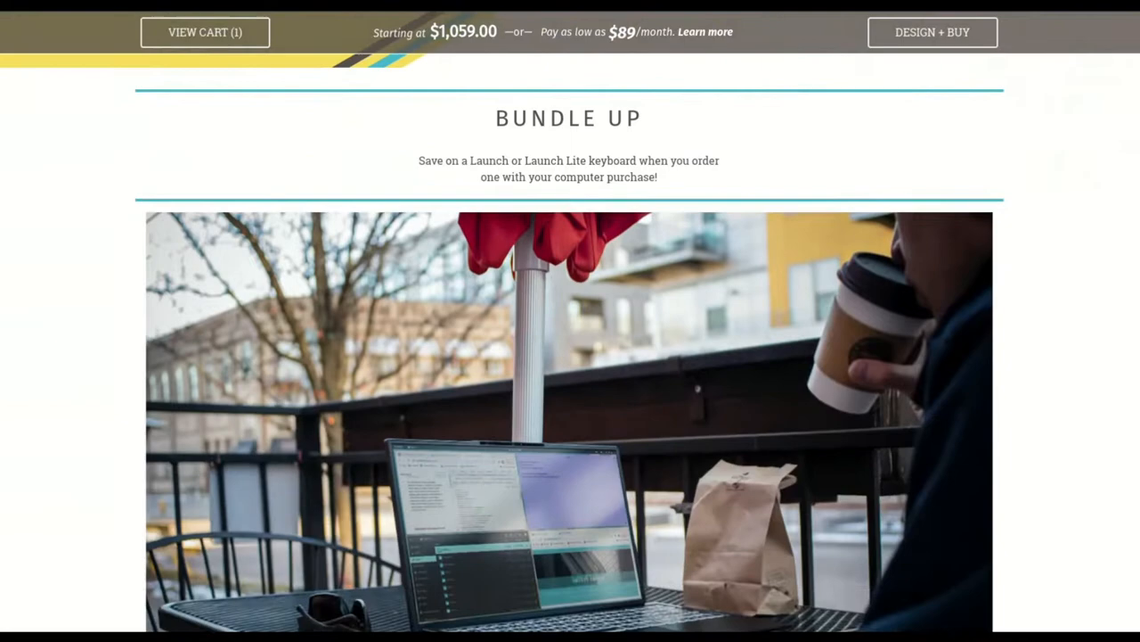
scroll(down, 3)
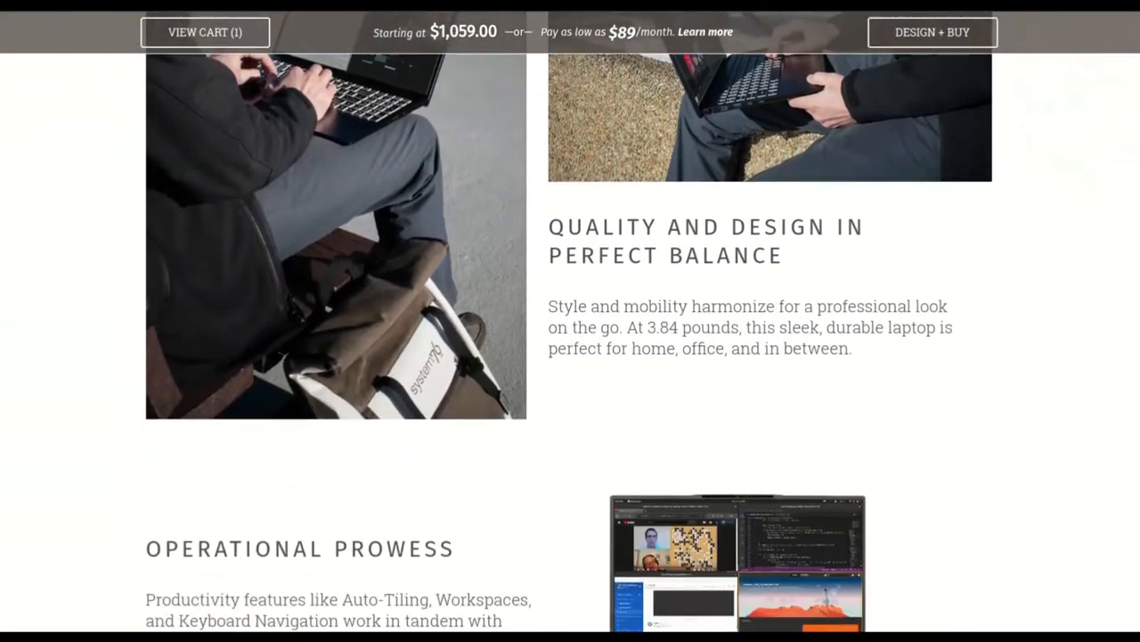
scroll(down, 3)
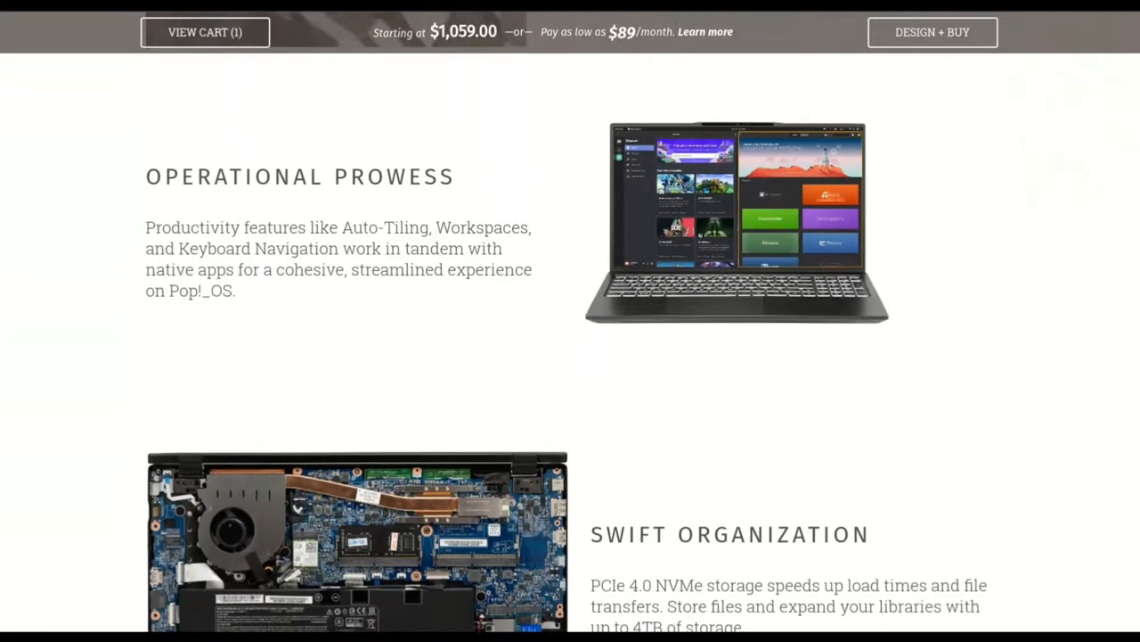
scroll(down, 3)
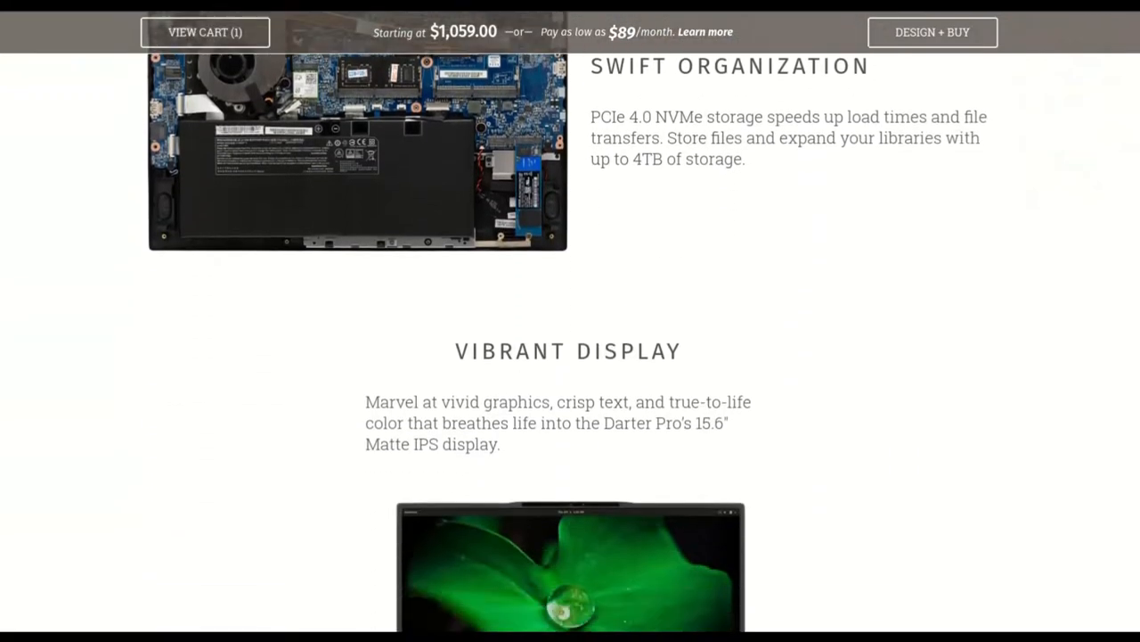
scroll(down, 3)
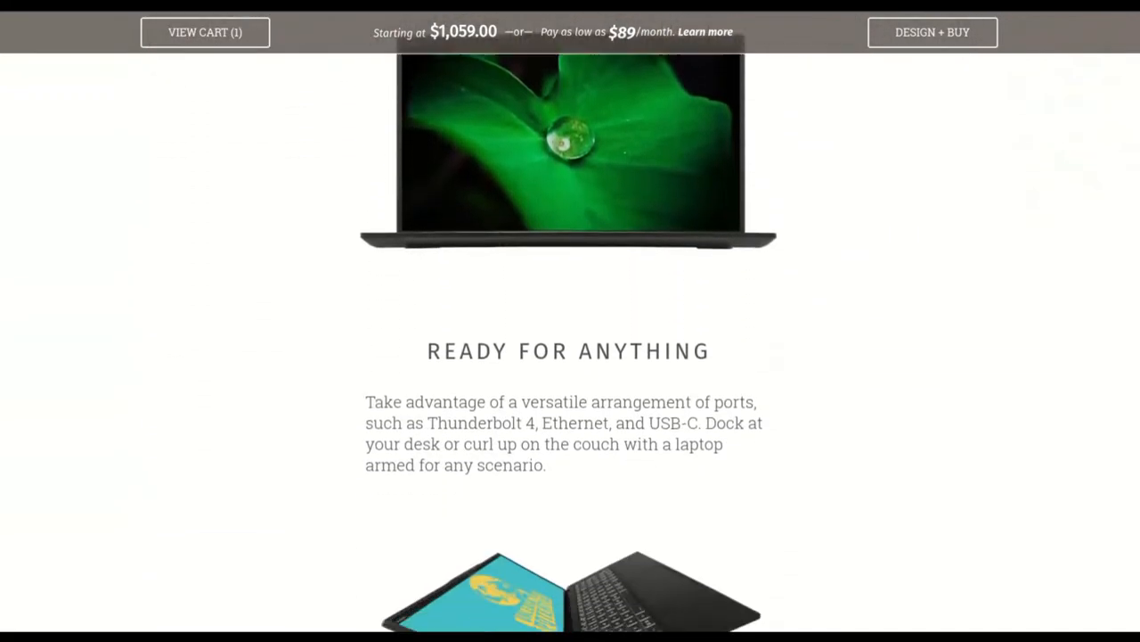
scroll(down, 3)
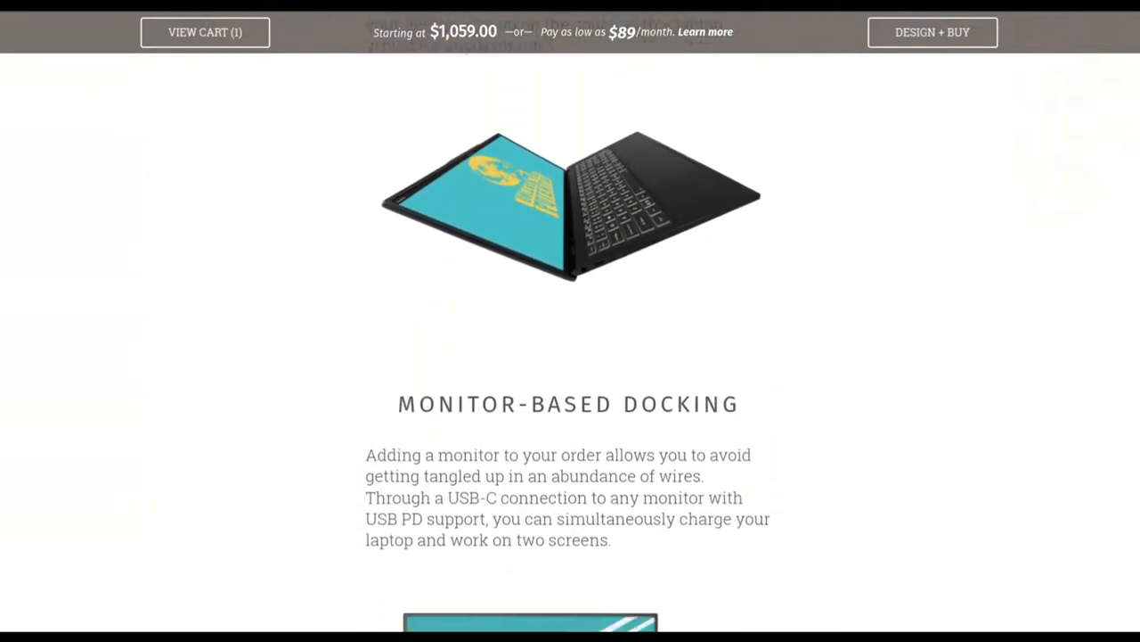
scroll(down, 3)
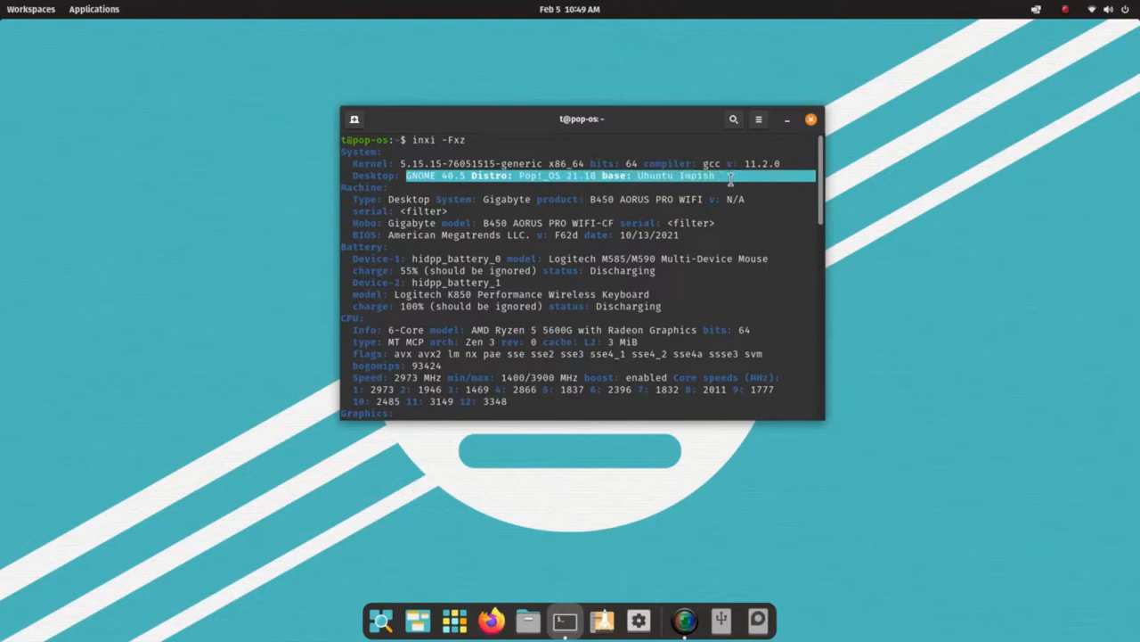
mouse_move(722, 187)
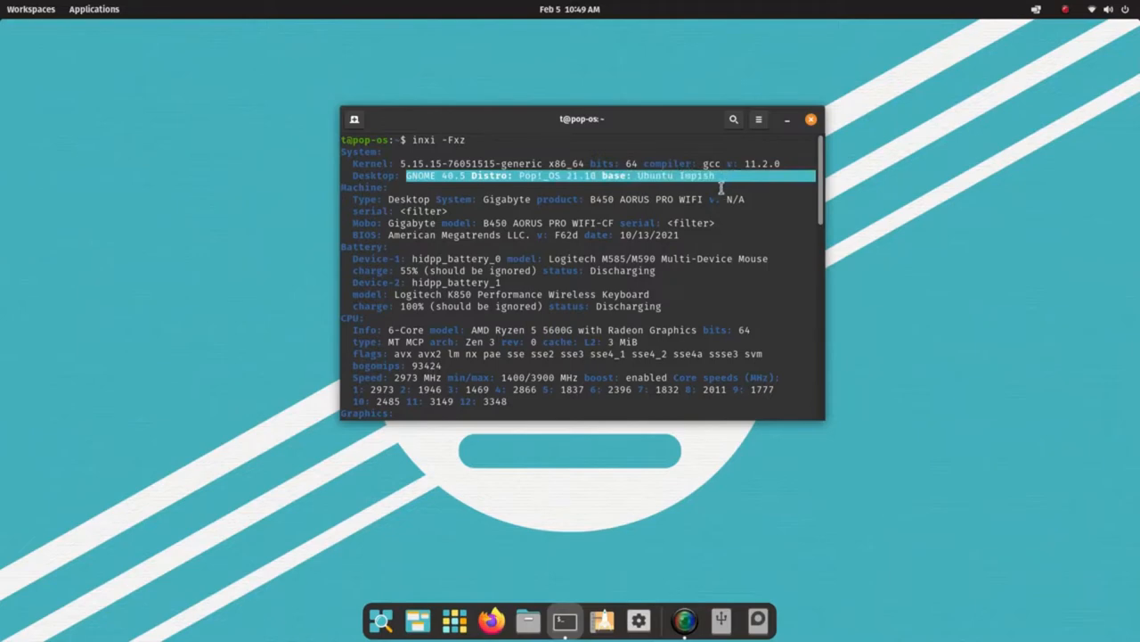
mouse_move(437, 292)
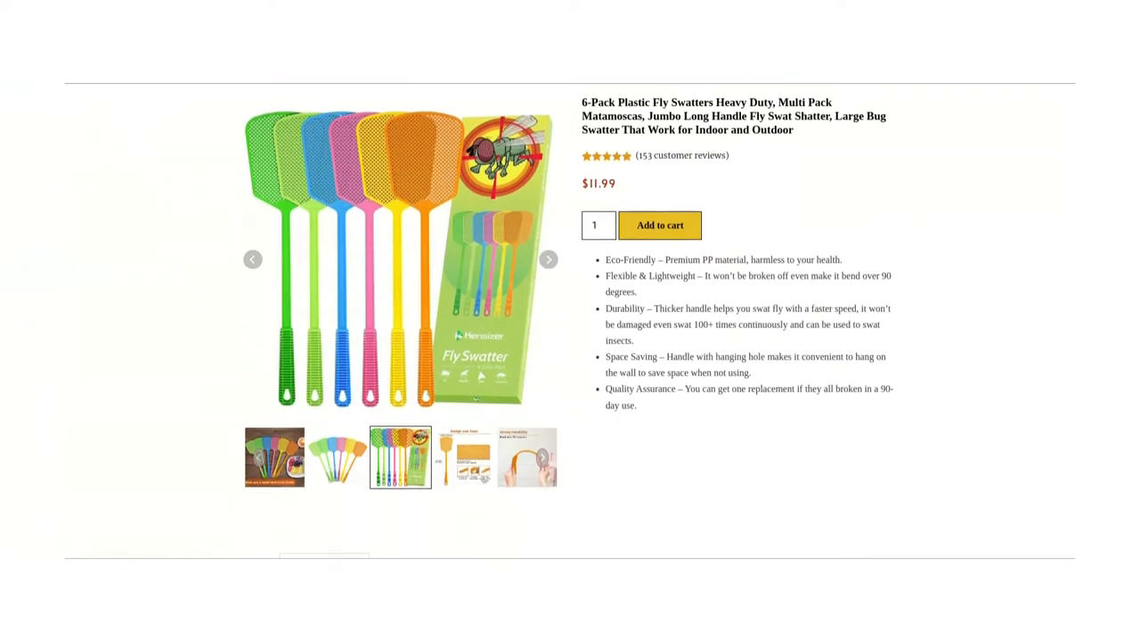
scroll(down, 3)
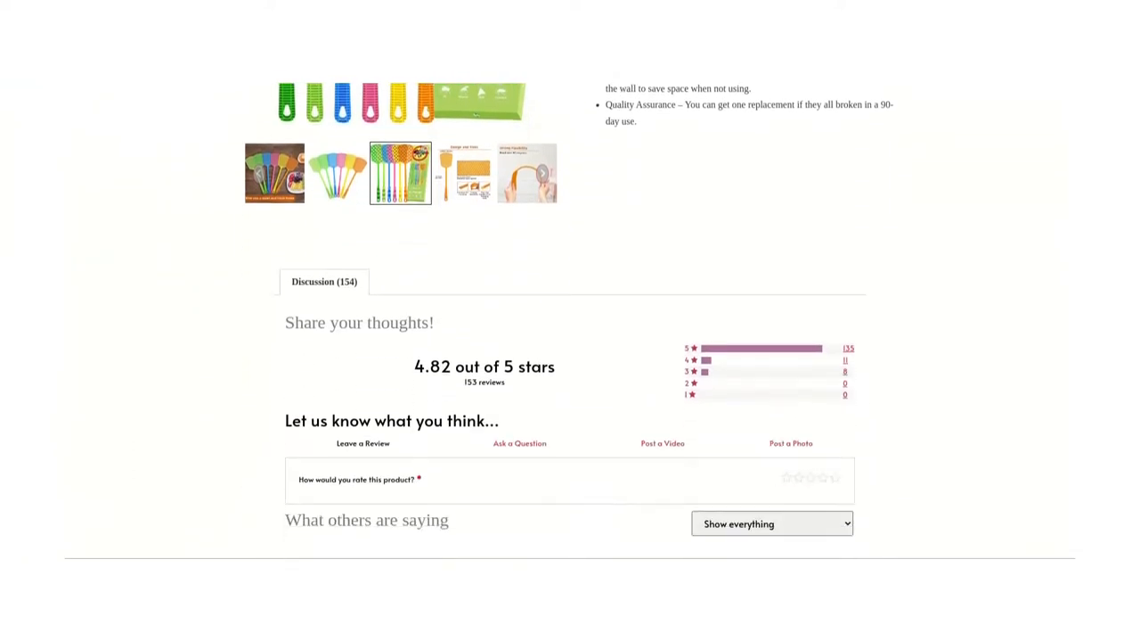